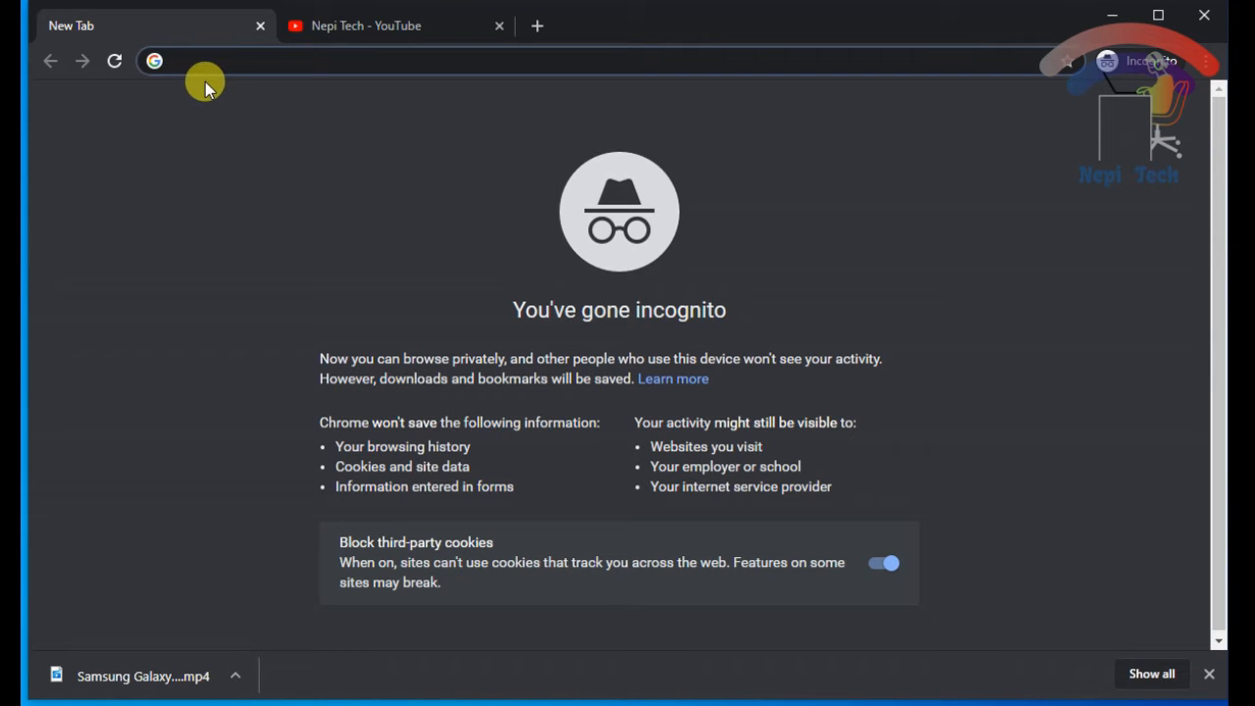
Load google.com in the incognito Chrome window.
text(google.com)
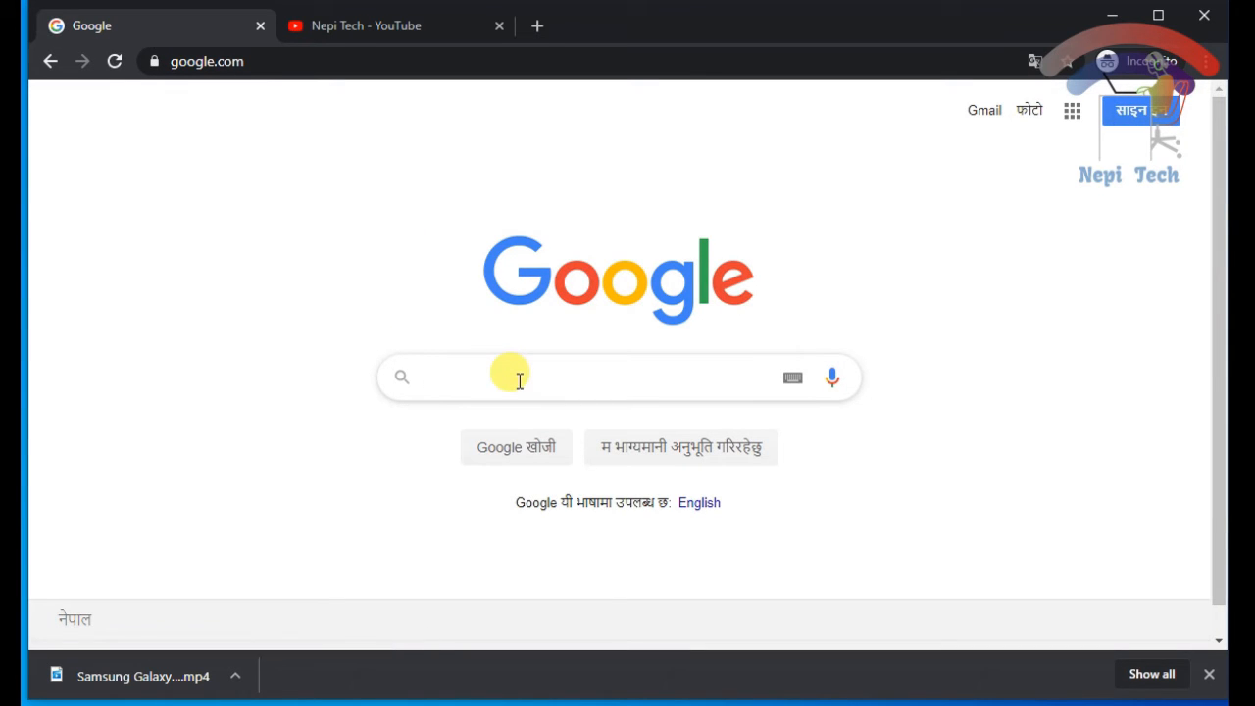
Search Google for 'fast.com'.
text(fast.com)
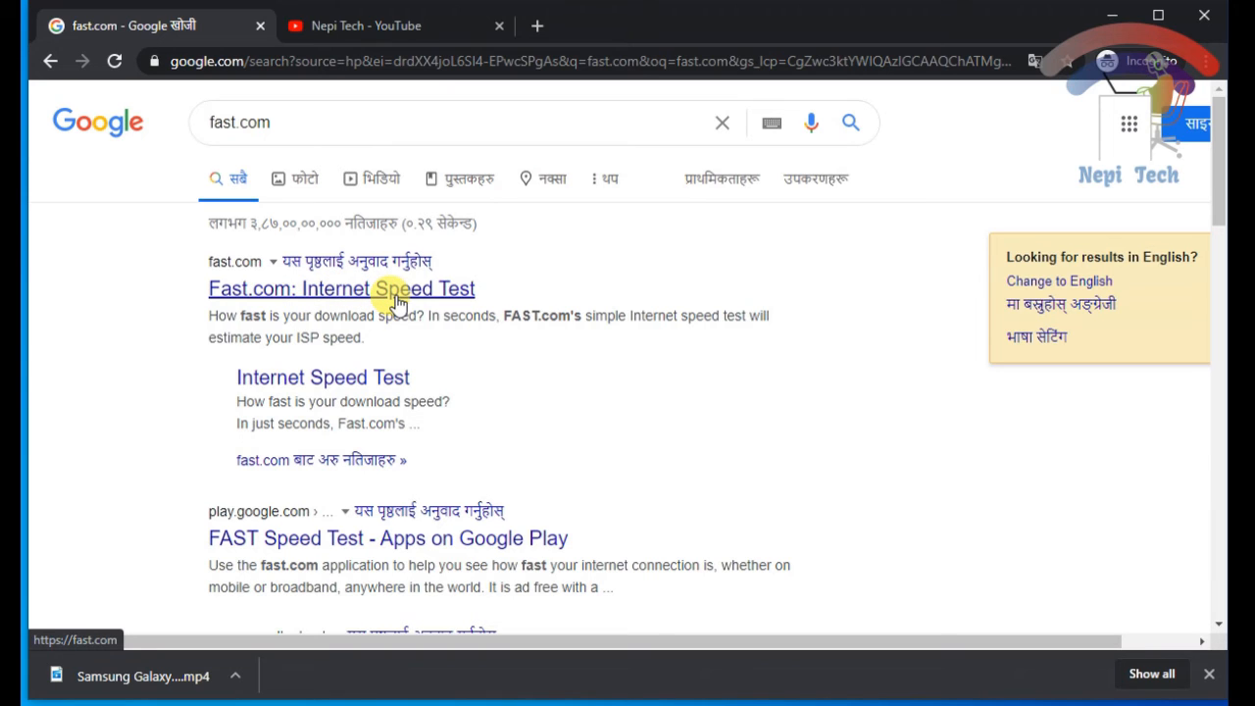
Open the Fast.com Internet Speed Test result and let it measure 16 Mbps.
click(341, 288)
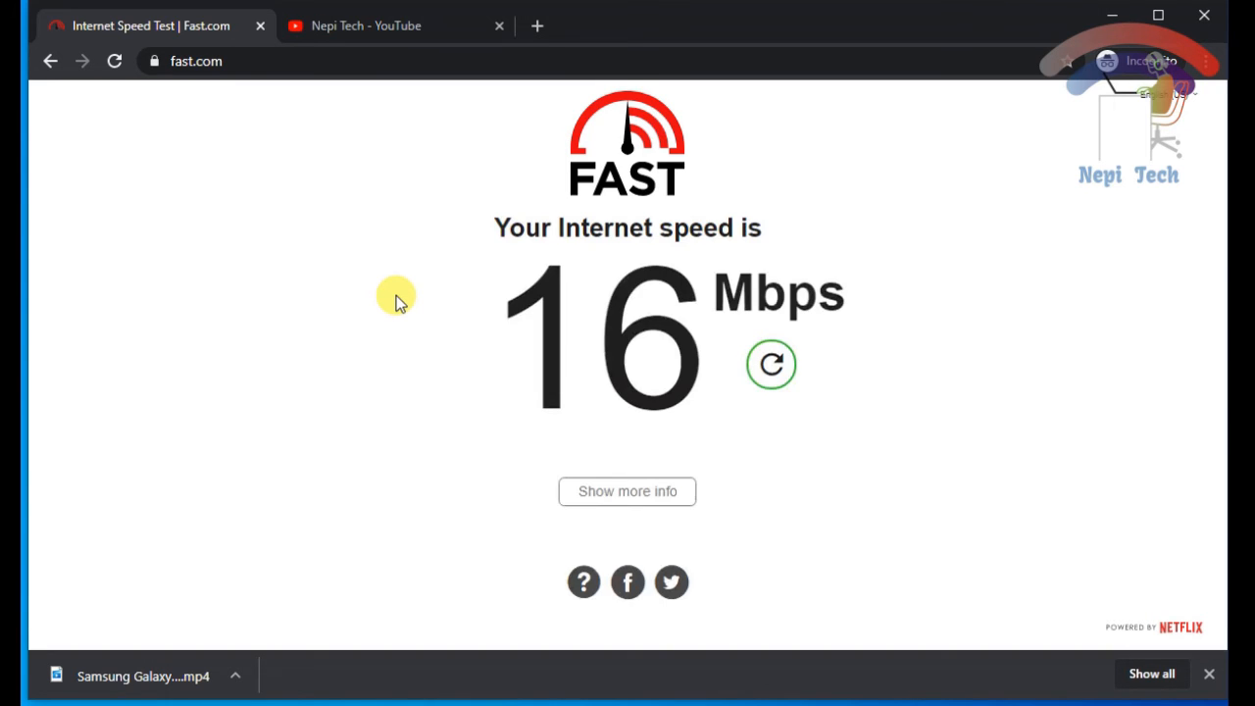
mouse_move(530, 271)
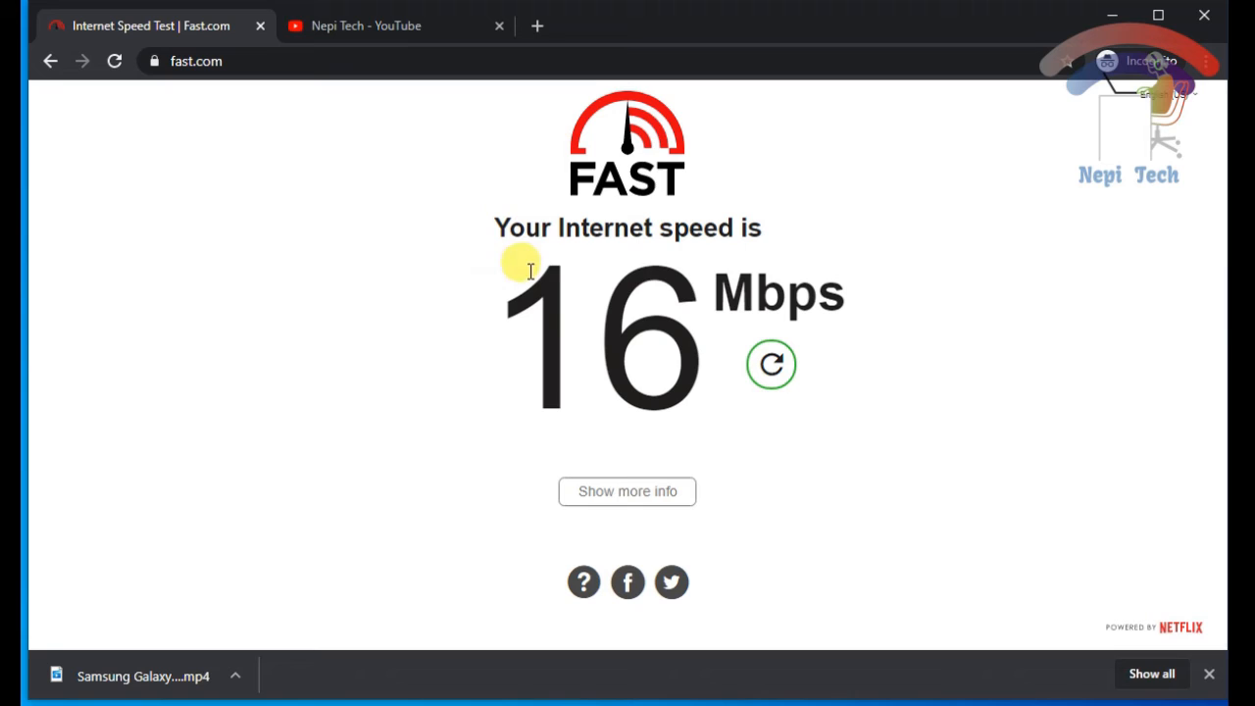
mouse_move(535, 344)
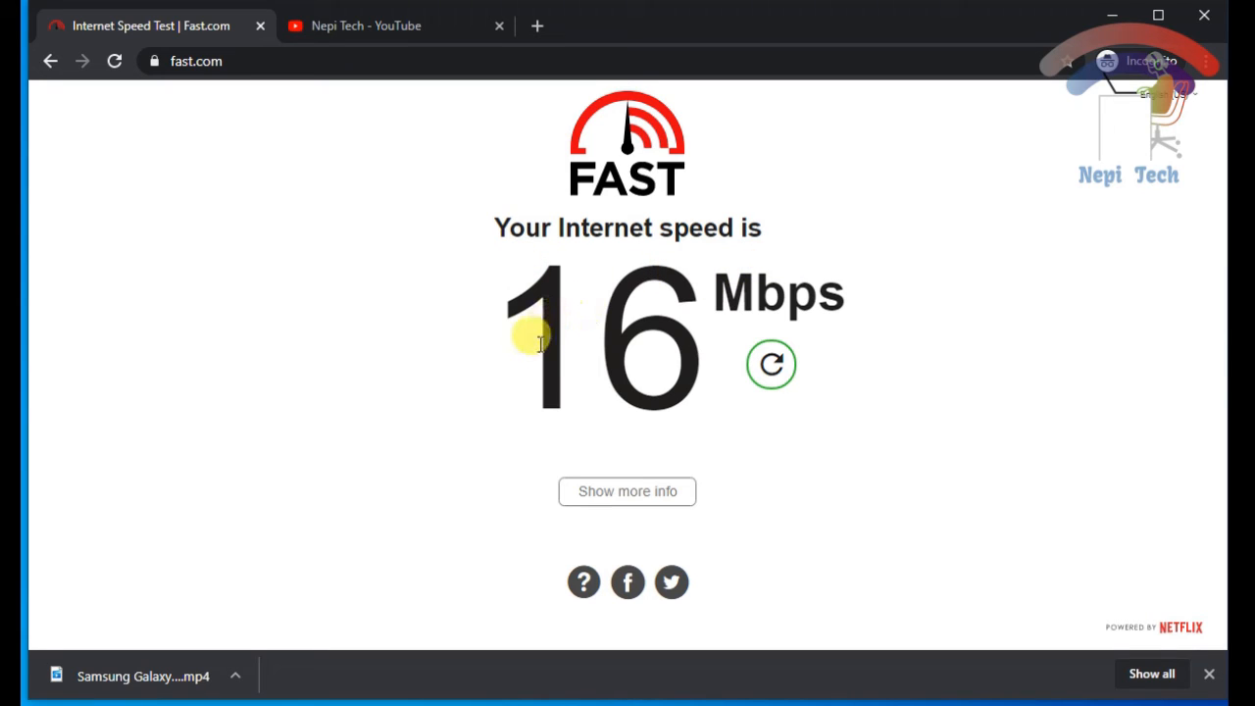
mouse_move(864, 334)
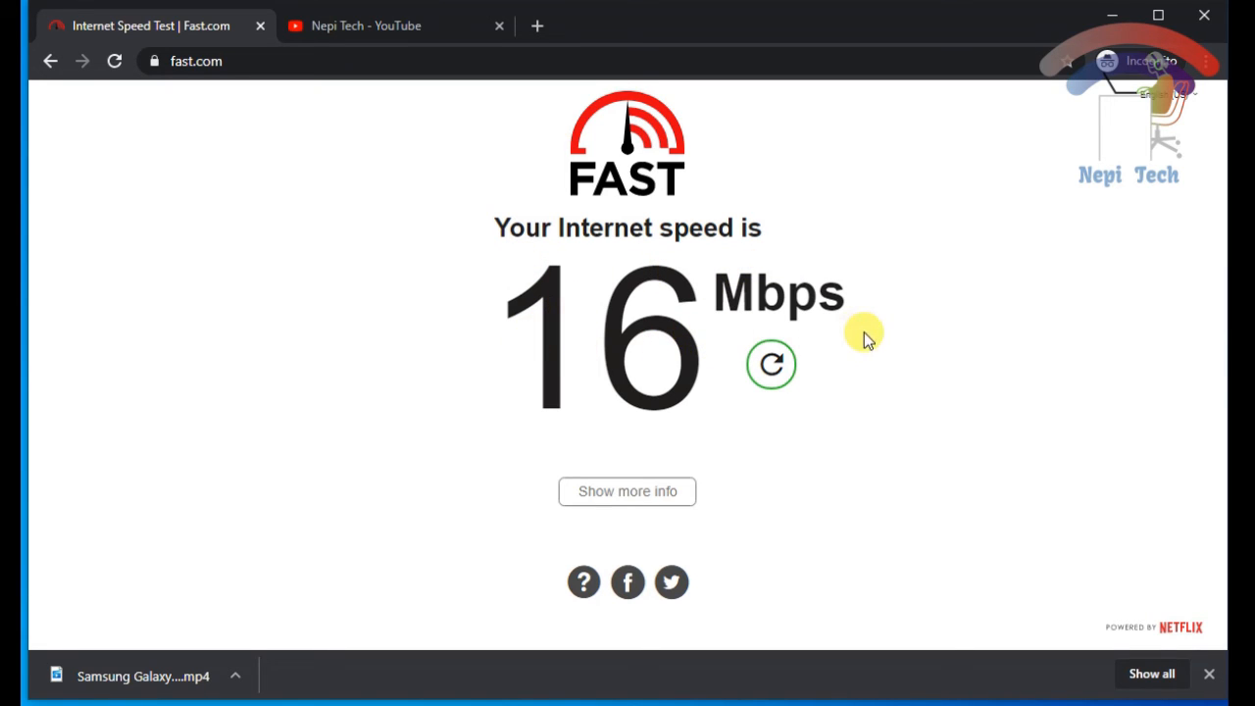
mouse_move(878, 335)
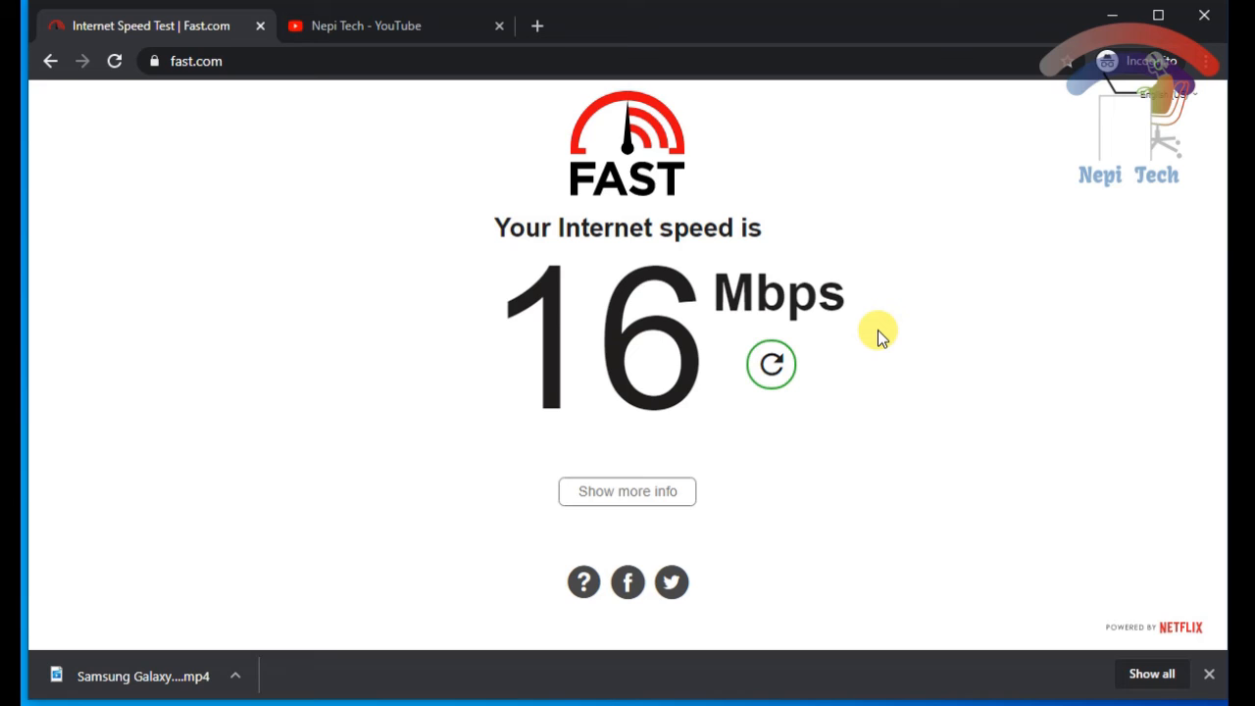